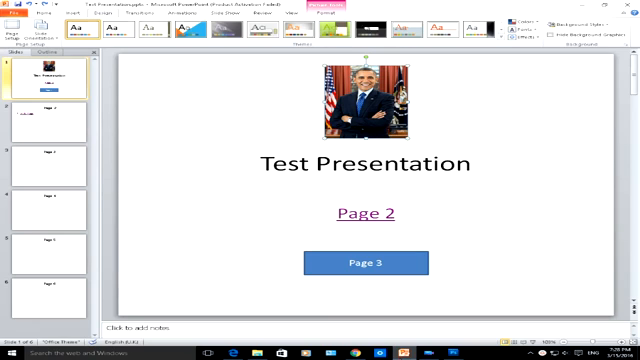
mouse_move(259, 181)
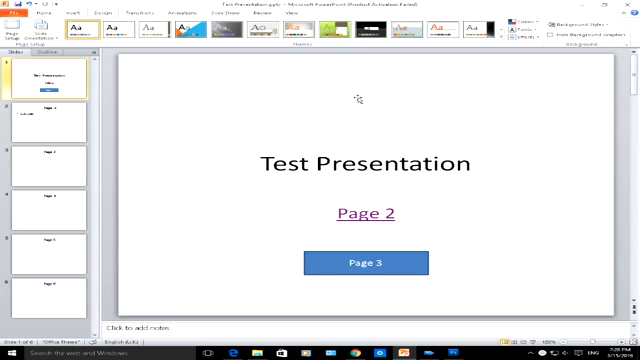
- Select the Page 3 button on the title slide after the portrait photo is removed
click(365, 262)
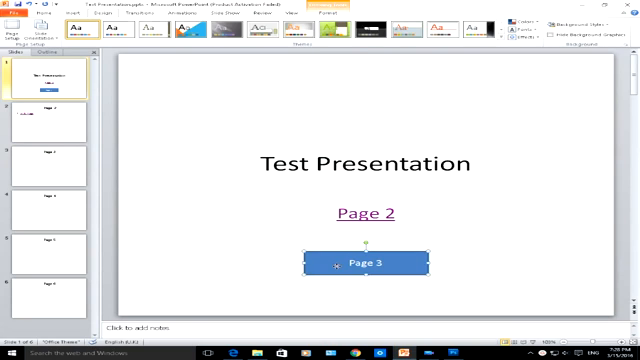
- Delete the Page 3 button from the title slide
key(Delete)
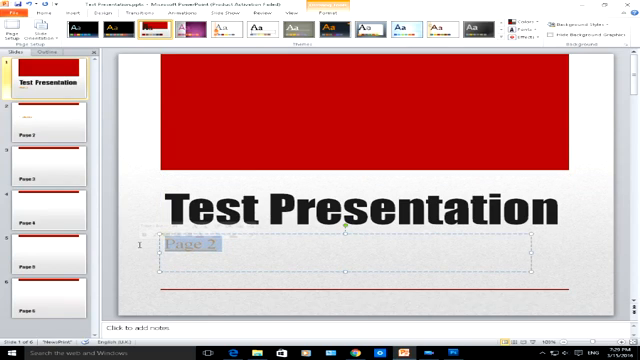
- Select the title slide in the Slides pane to begin the custom colour scheme
click(40, 115)
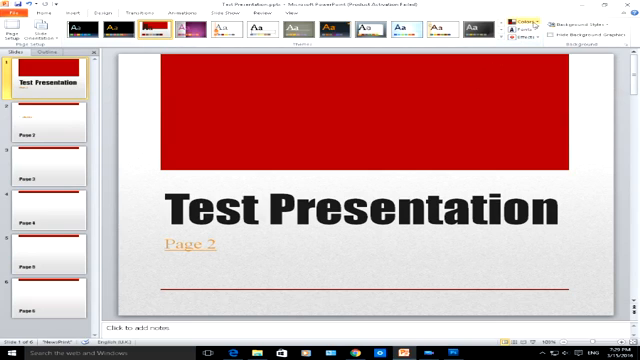
mouse_move(521, 22)
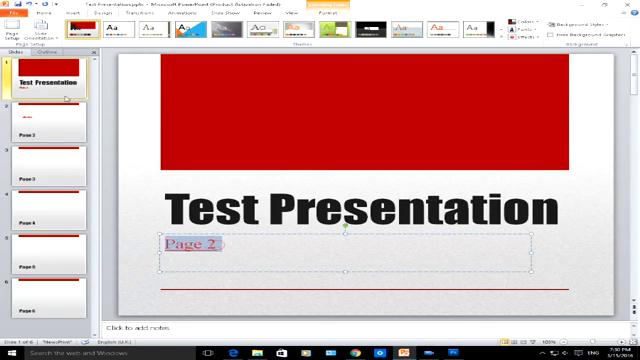
- View slide 2's purple Title Page link, then return to the title slide thumbnail
click(45, 106)
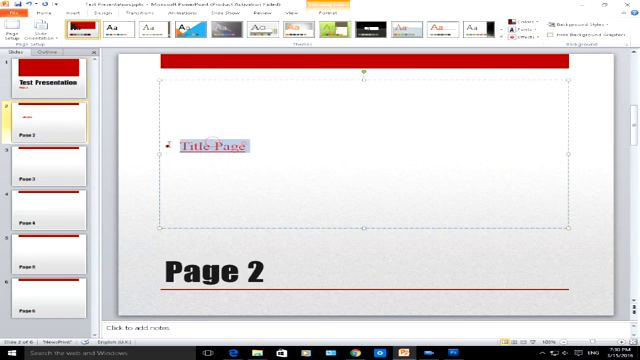
click(45, 75)
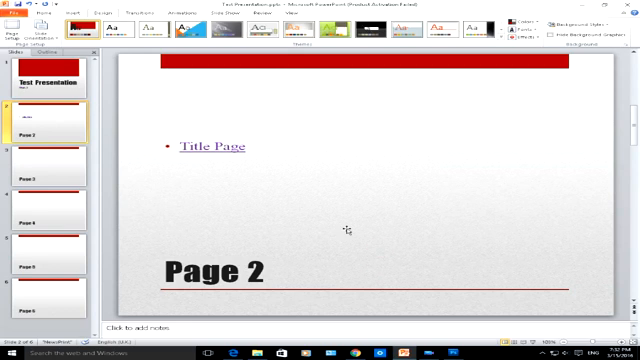
mouse_move(250, 172)
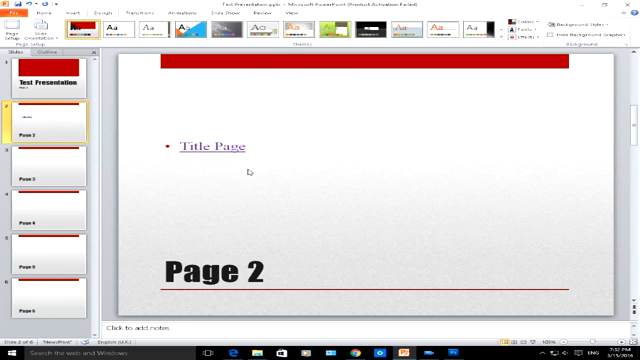
mouse_move(538, 327)
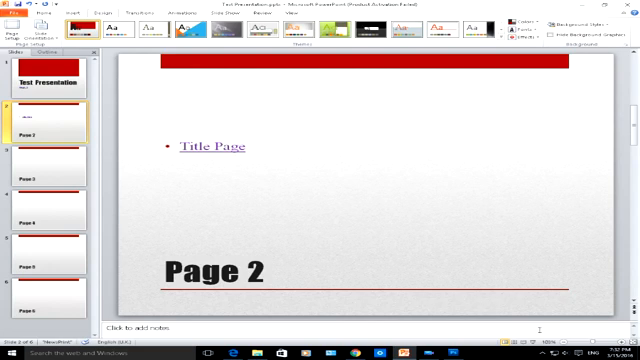